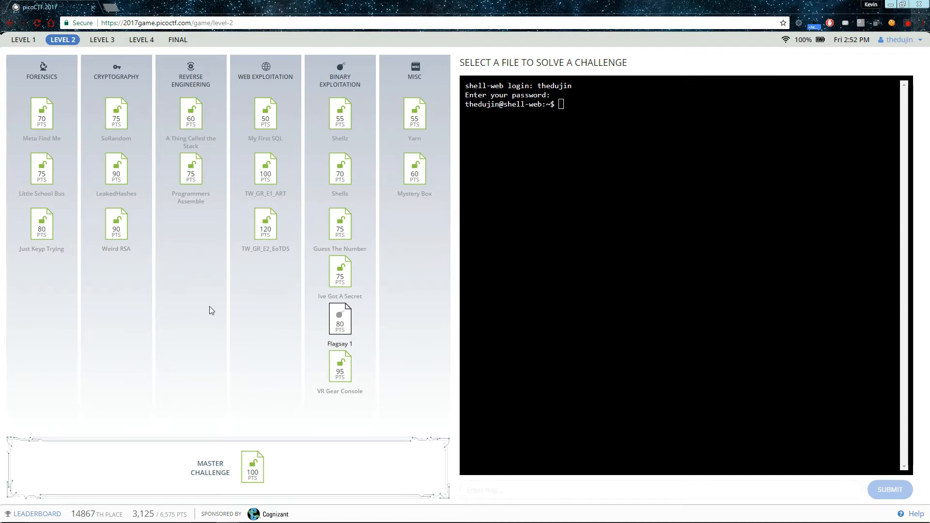
Open the My First SQL challenge and reveal its hint
click(266, 115)
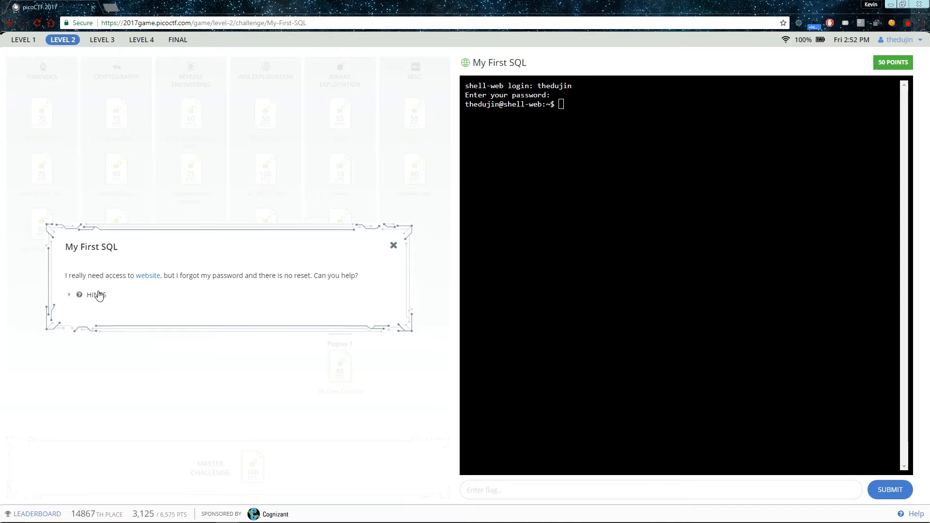
click(70, 294)
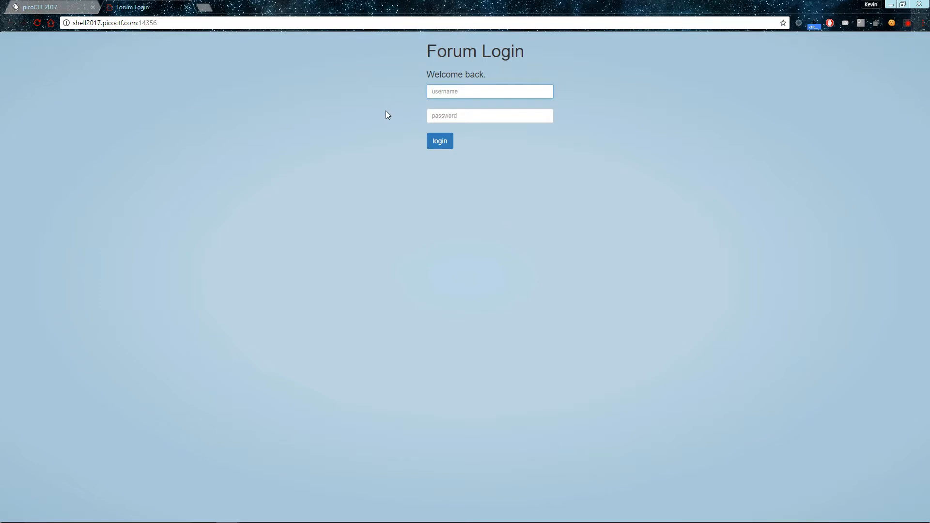
Submit a guessed login 'u' / 'password', which is rejected as User/Password not Found
text(u)
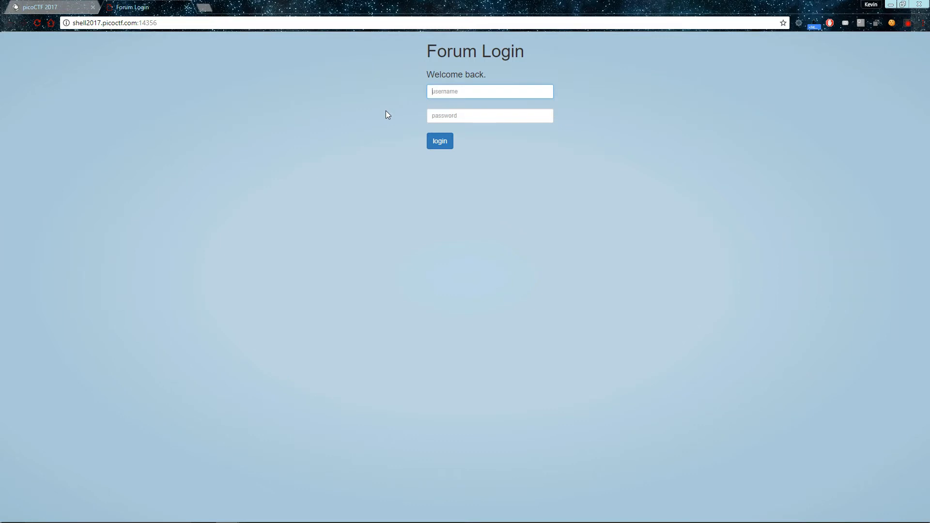
text(password)
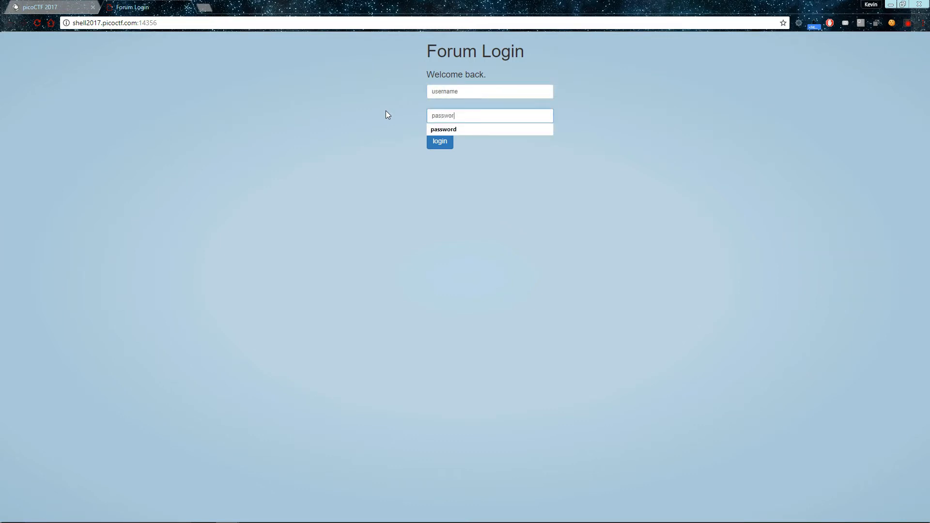
click(440, 142)
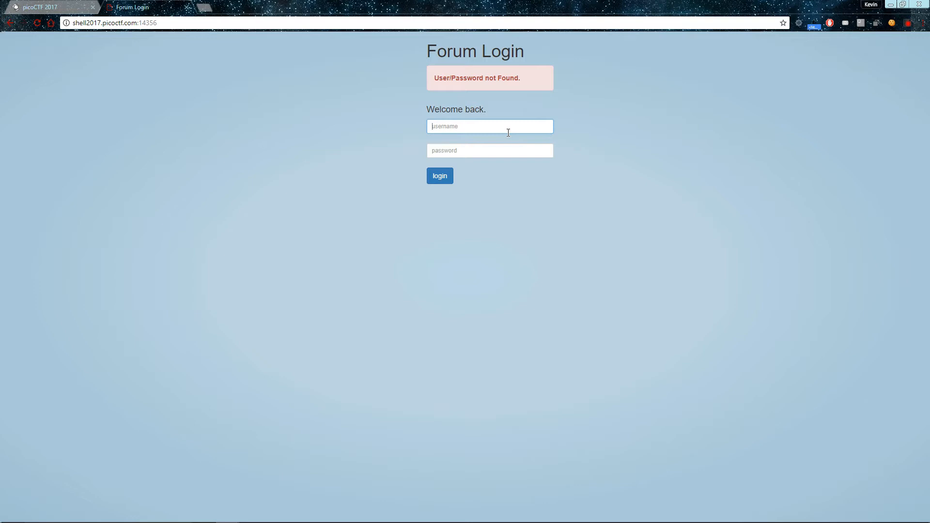
click(47, 7)
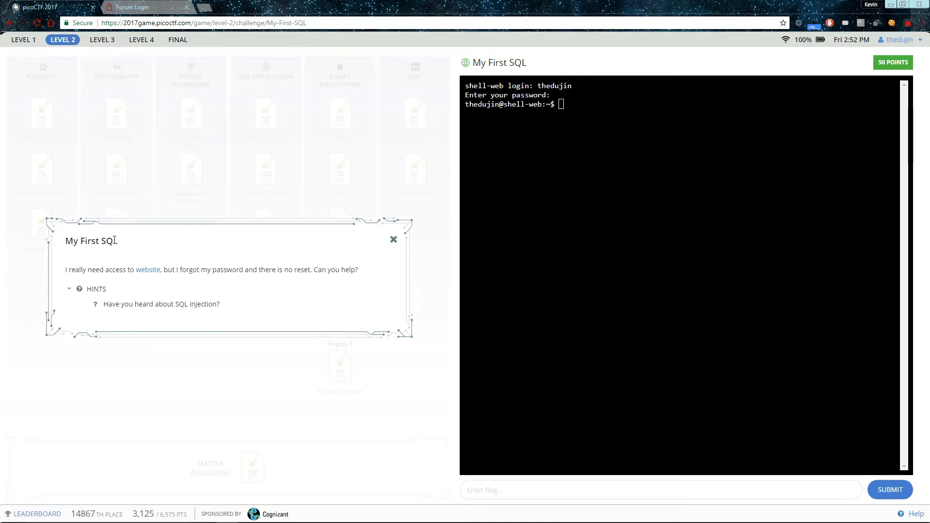
mouse_move(223, 309)
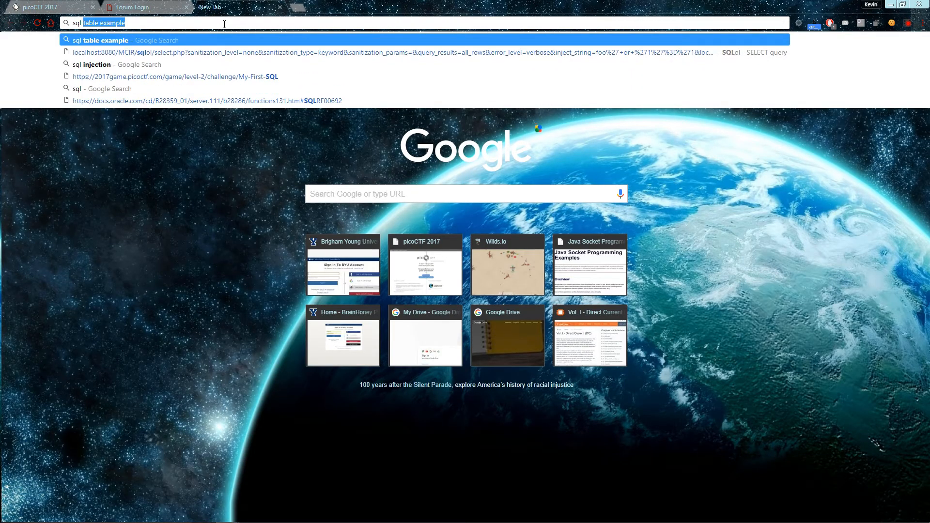
Browse Google image results for 'sql table example', then return to the Forum Login site
key(Backspace)
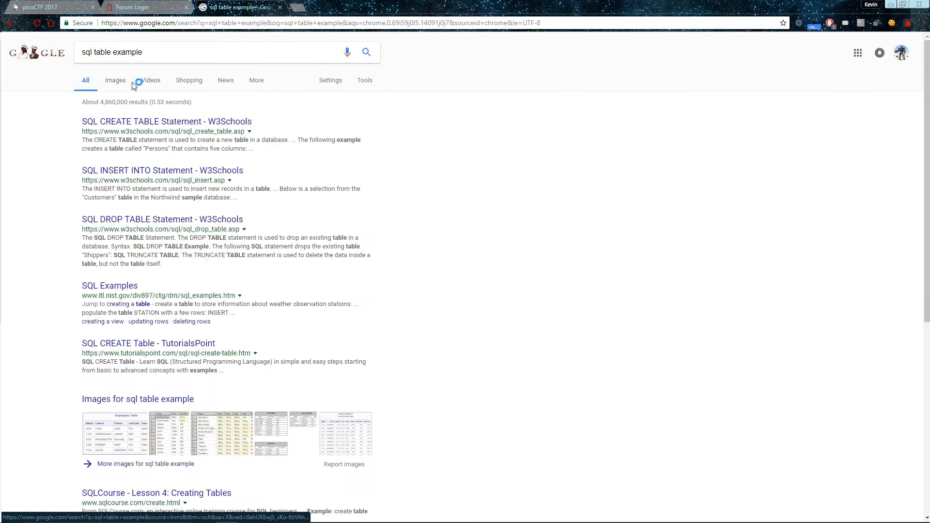
click(114, 80)
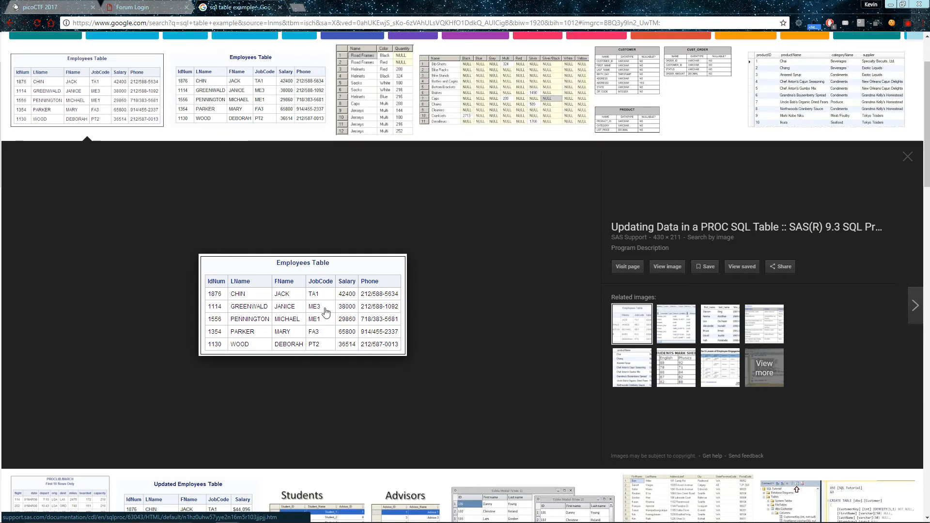
mouse_move(191, 386)
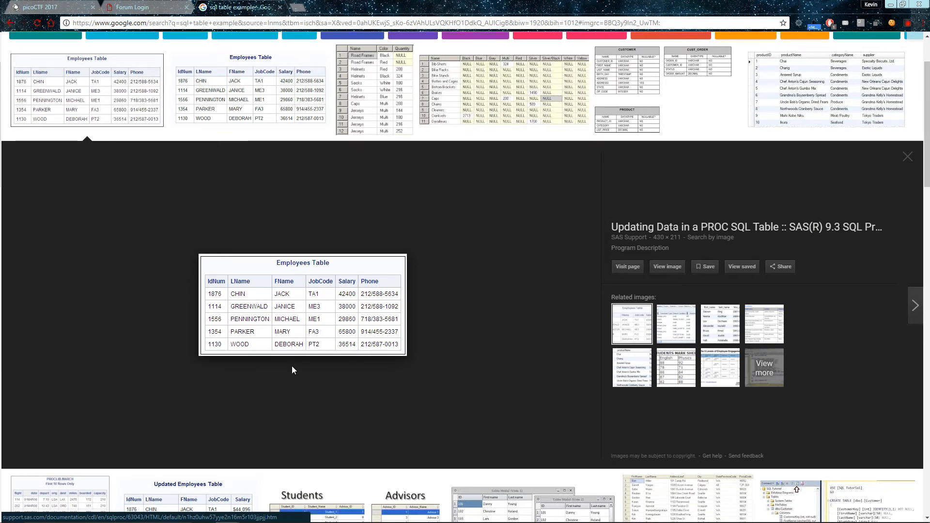
mouse_move(363, 365)
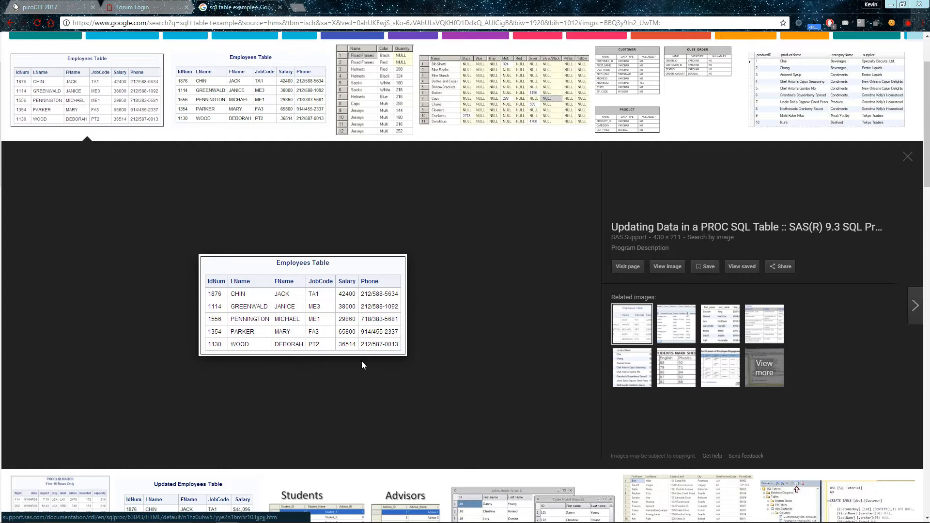
mouse_move(340, 343)
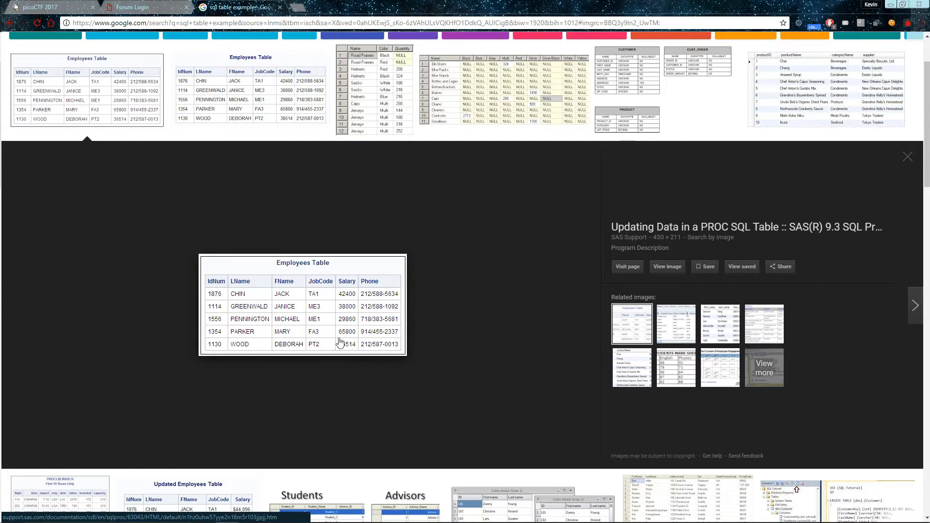
mouse_move(454, 299)
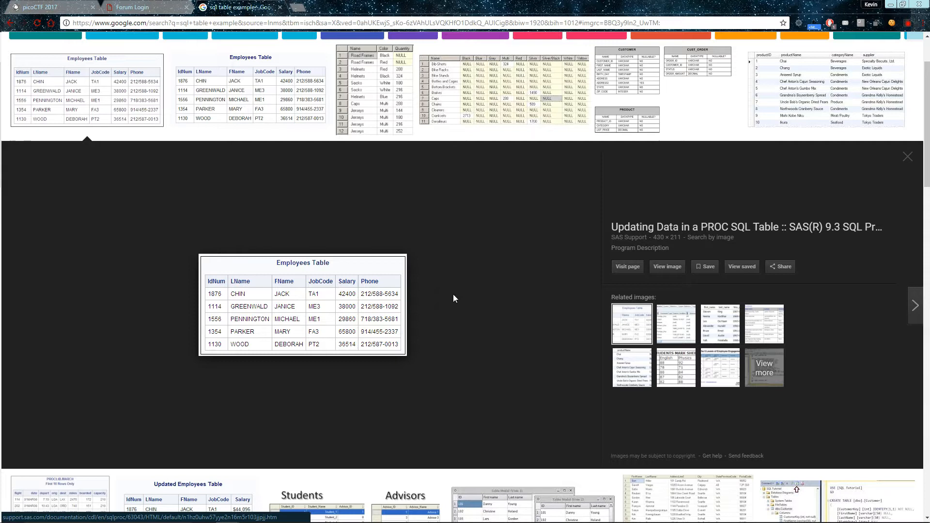
mouse_move(248, 296)
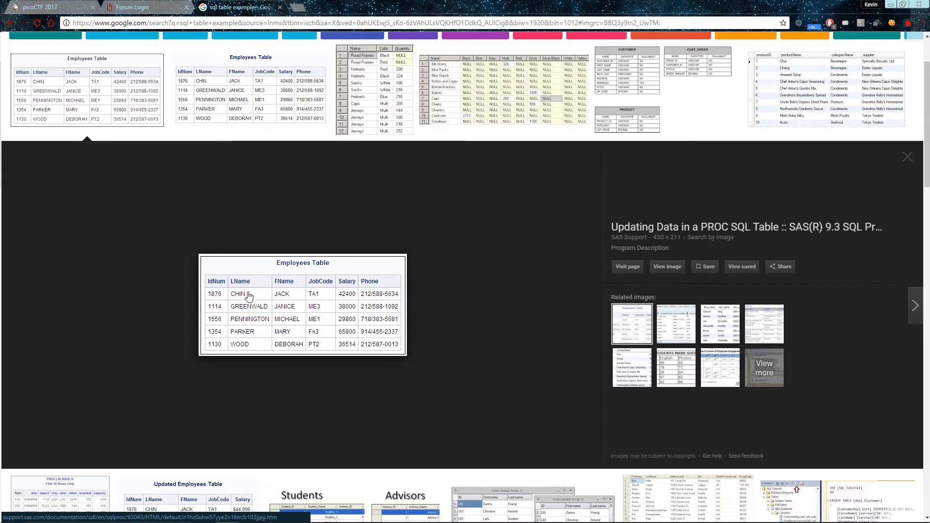
mouse_move(282, 313)
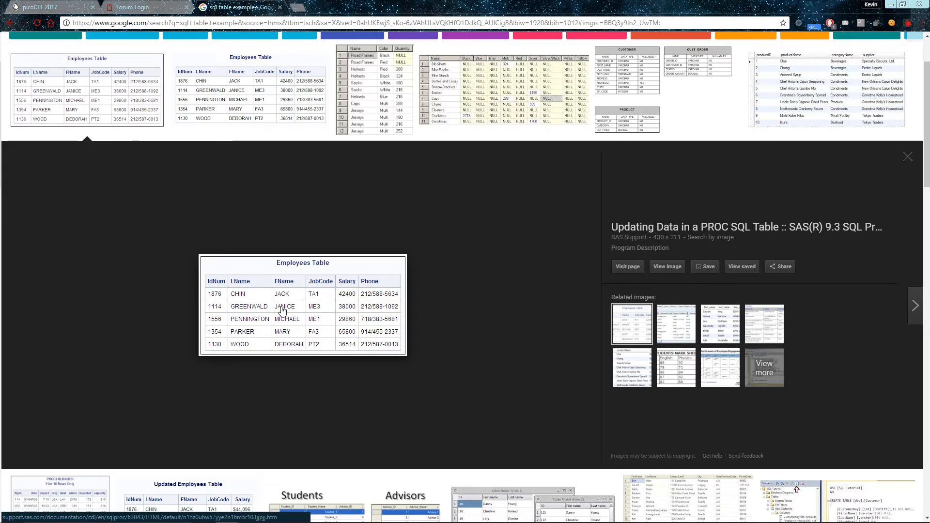
mouse_move(399, 300)
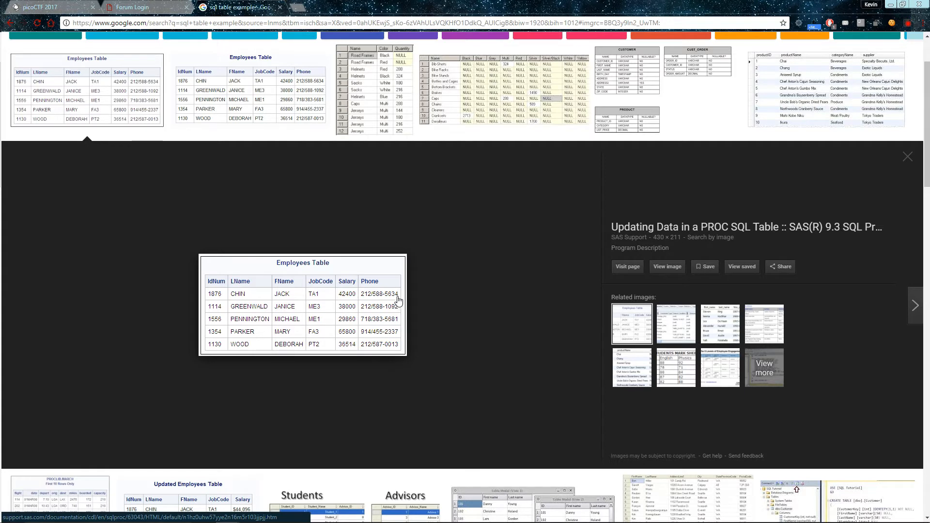
mouse_move(181, 308)
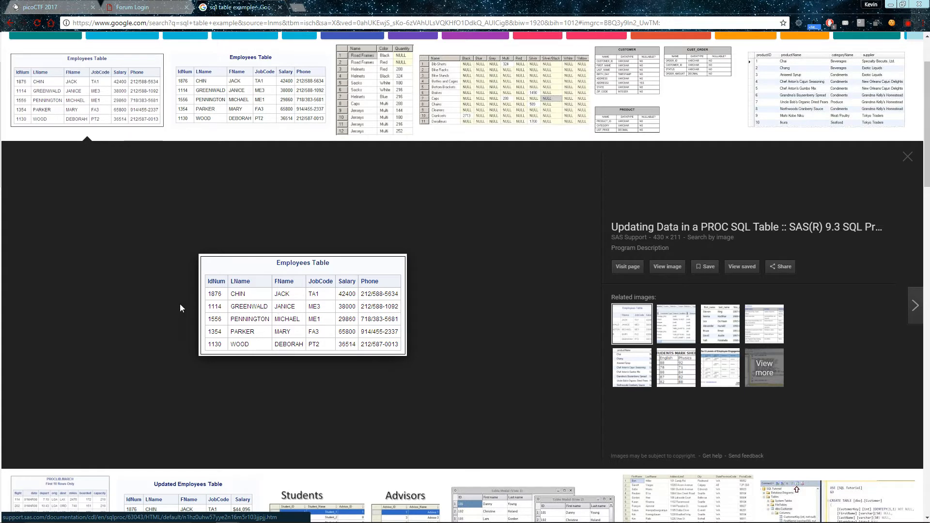
mouse_move(299, 5)
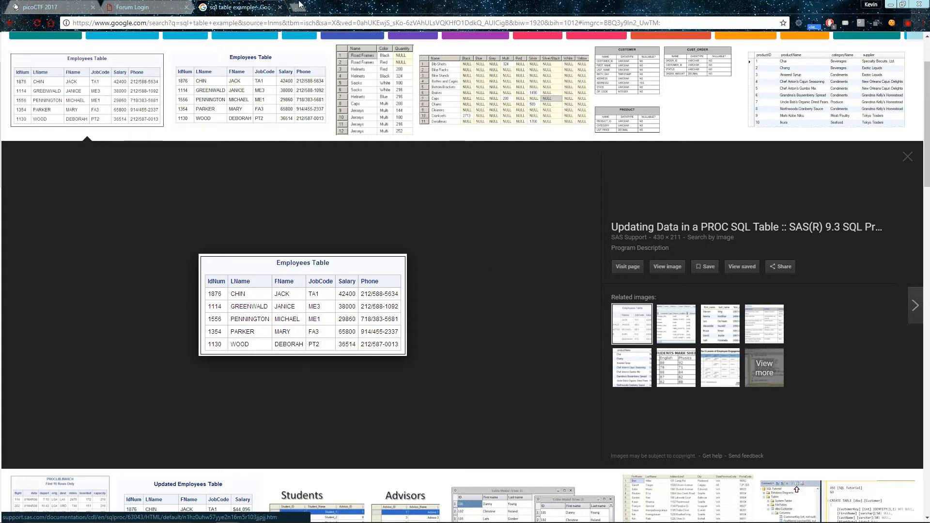
click(41, 6)
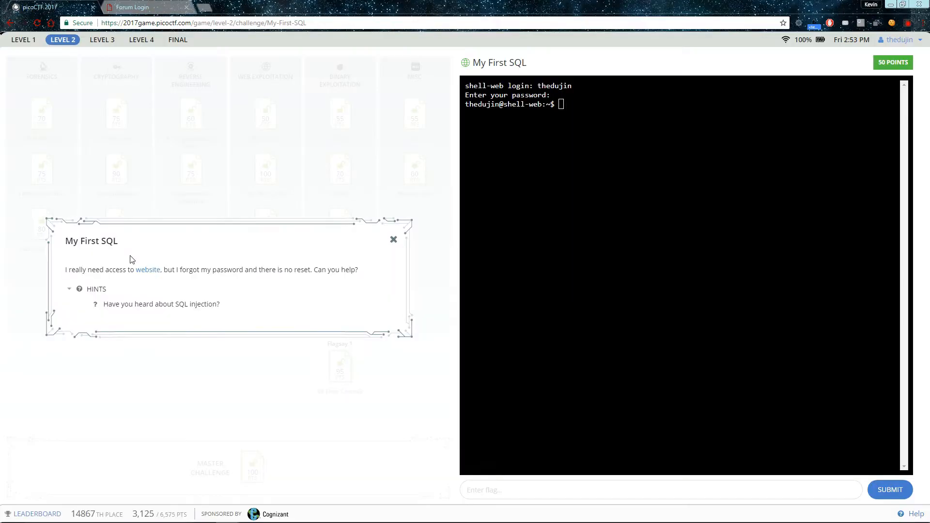
click(133, 7)
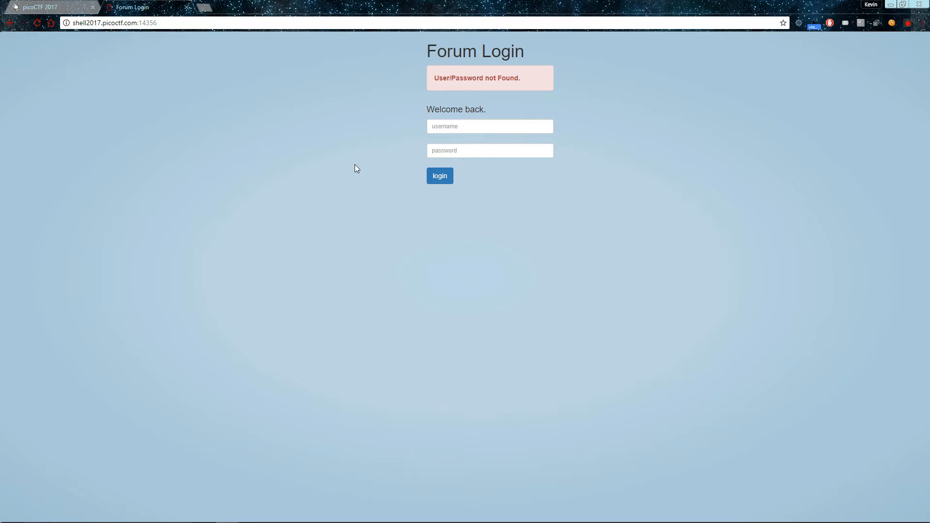
mouse_move(517, 181)
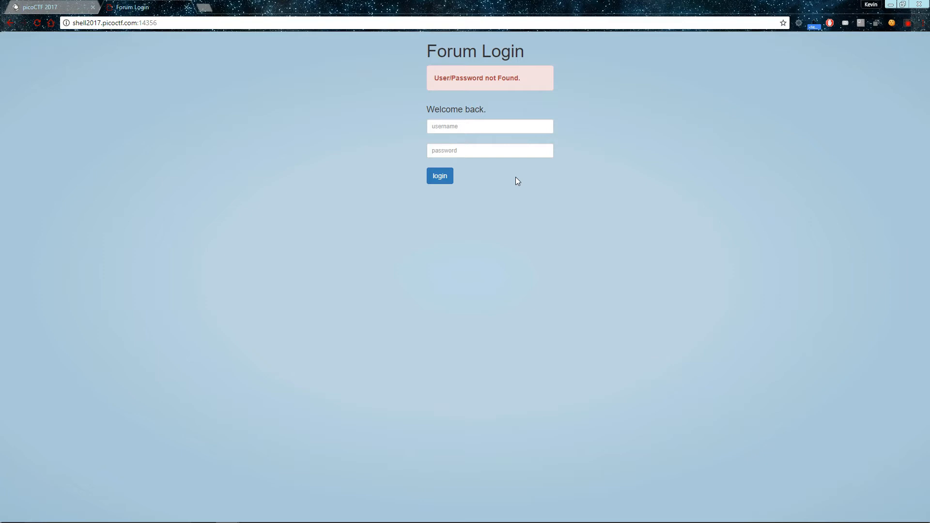
mouse_move(226, 4)
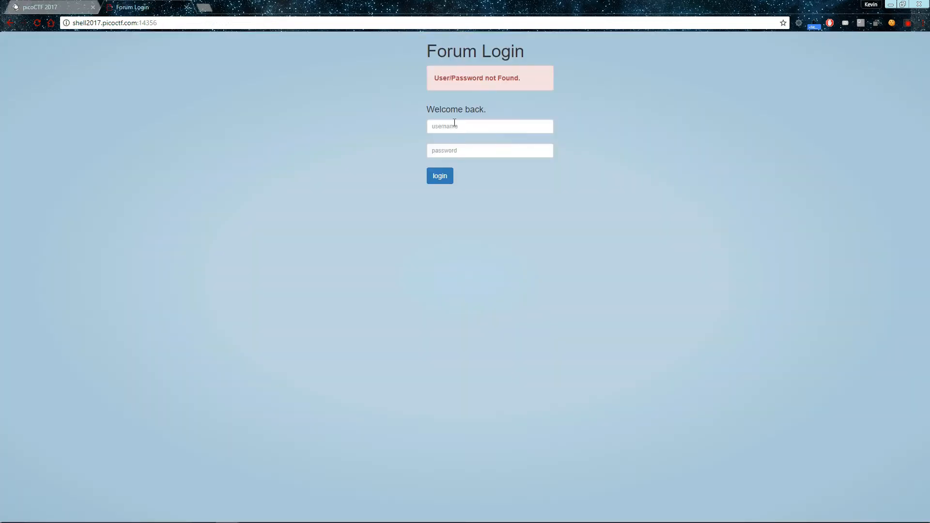
Enter a single-quote test input in the username field to probe for injection
click(489, 126)
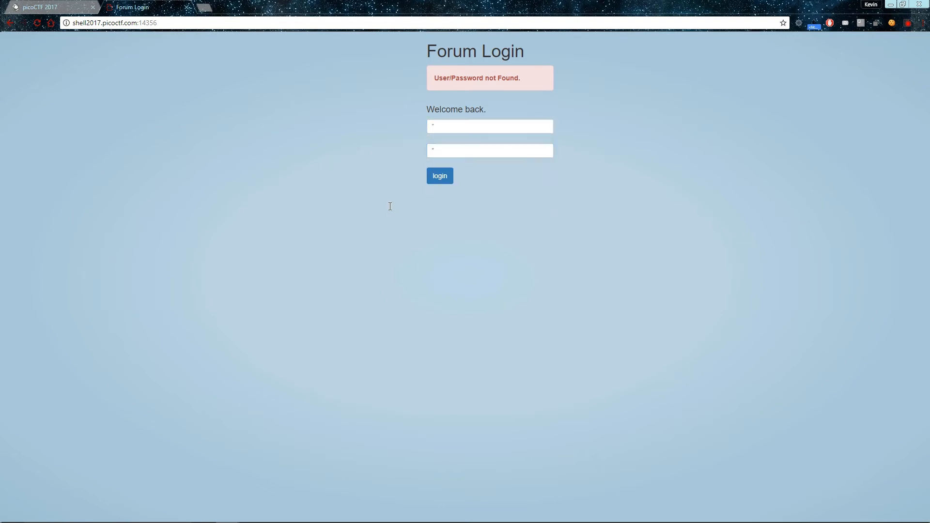
Submit the quote inputs and select the SQL query revealed in the error message
text(1)
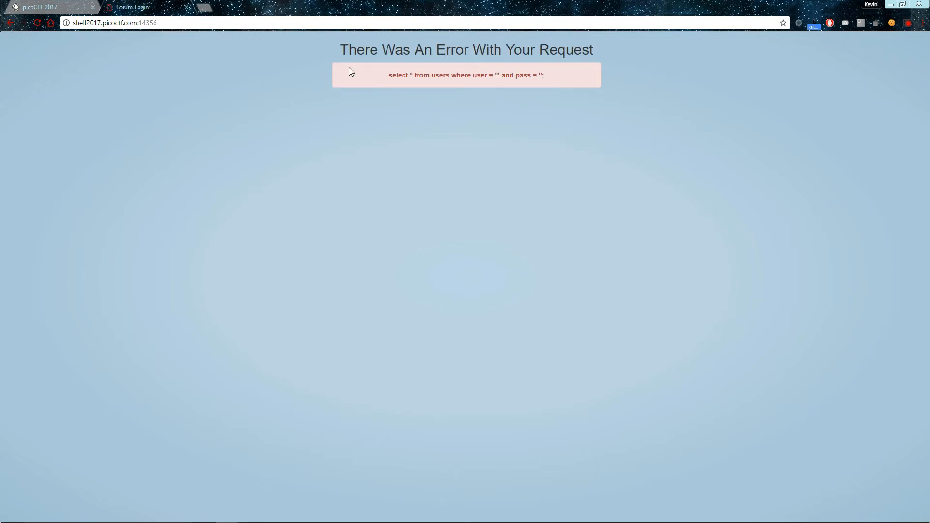
mouse_move(357, 116)
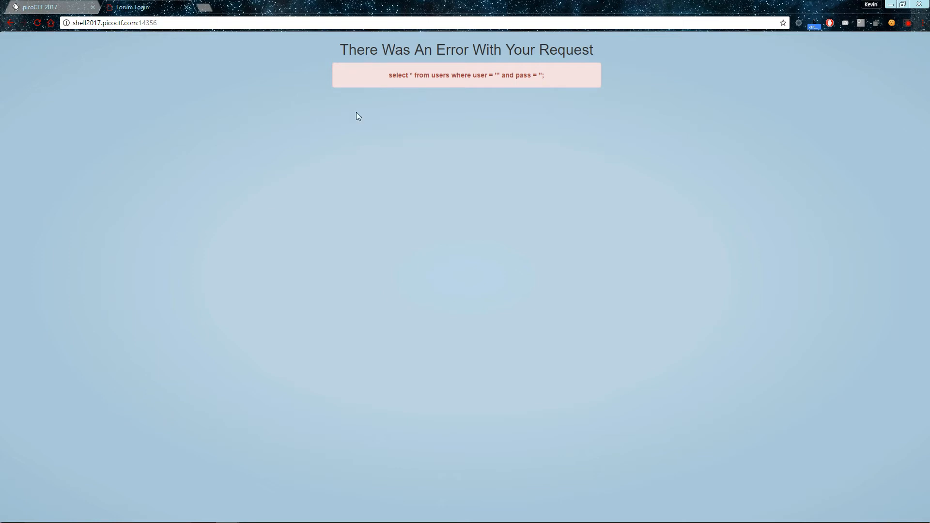
drag(387, 75, 543, 75)
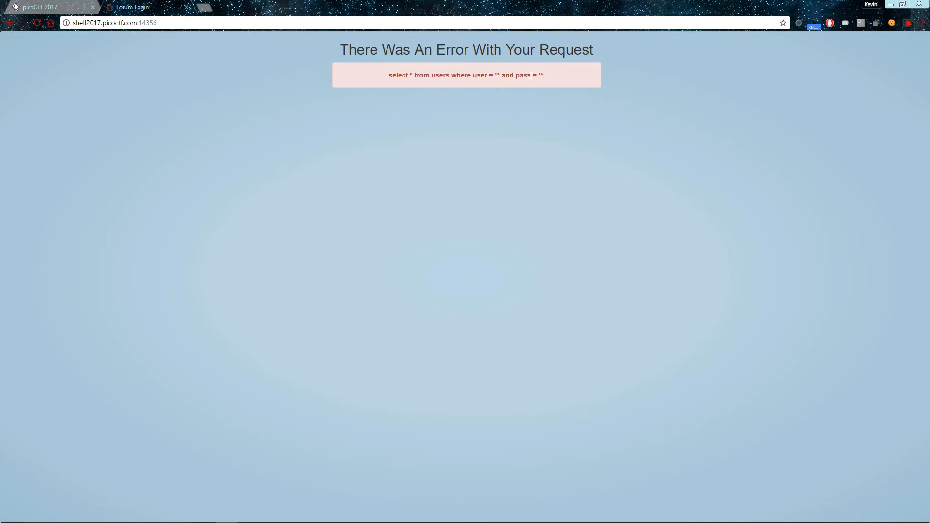
double_click(531, 75)
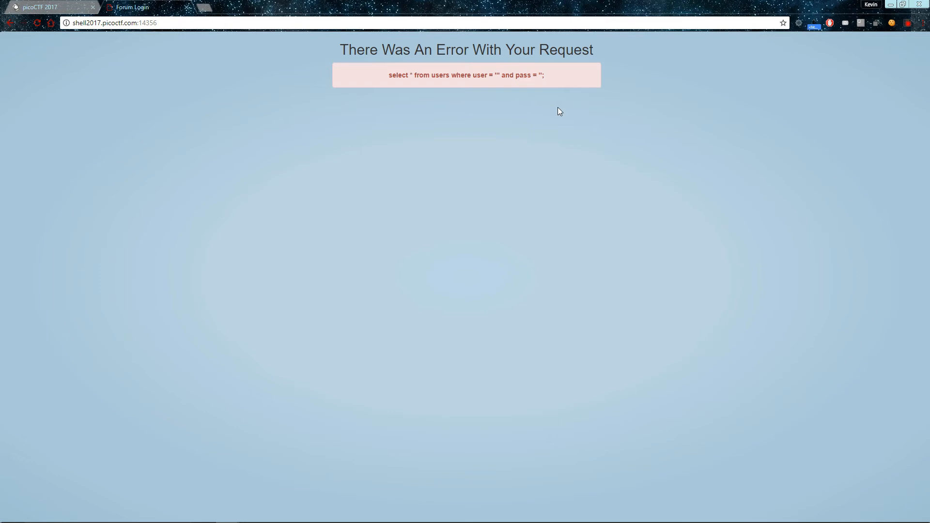
mouse_move(407, 102)
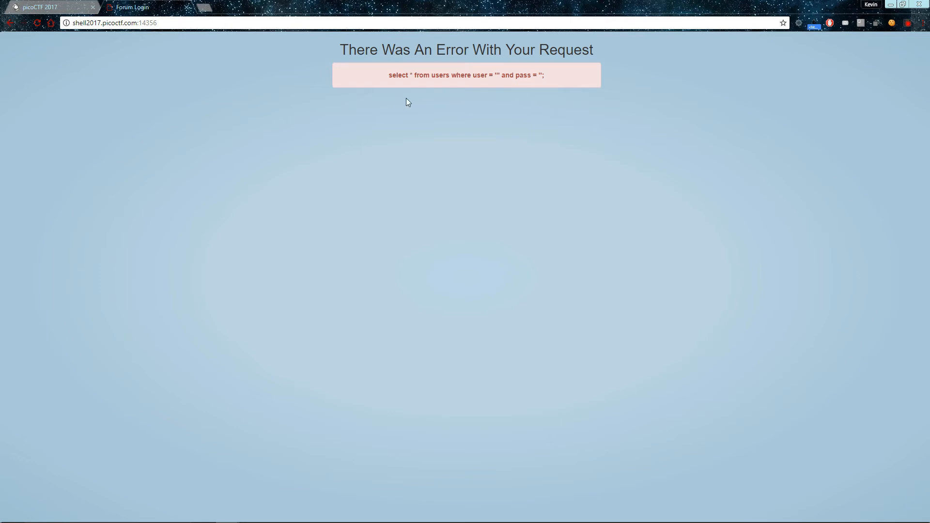
mouse_move(580, 113)
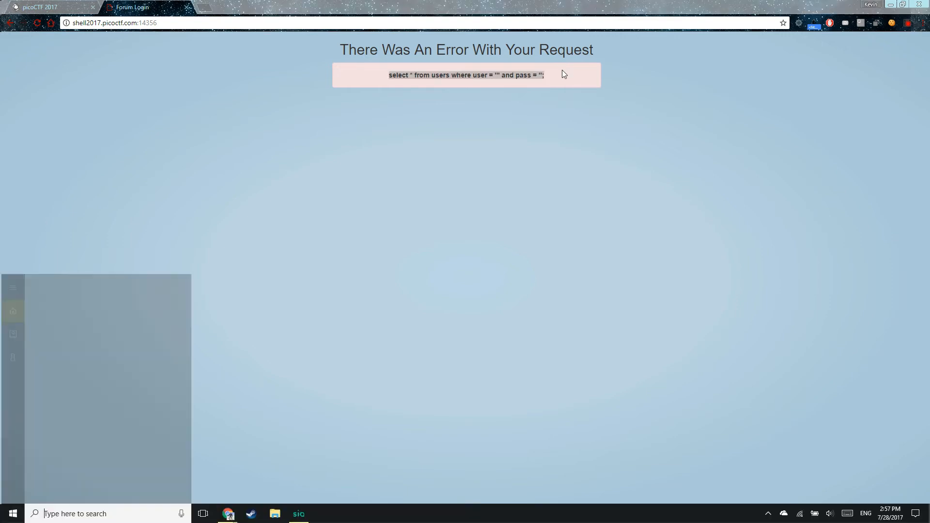
Launch Notepad from the Start menu search
text(notepad)
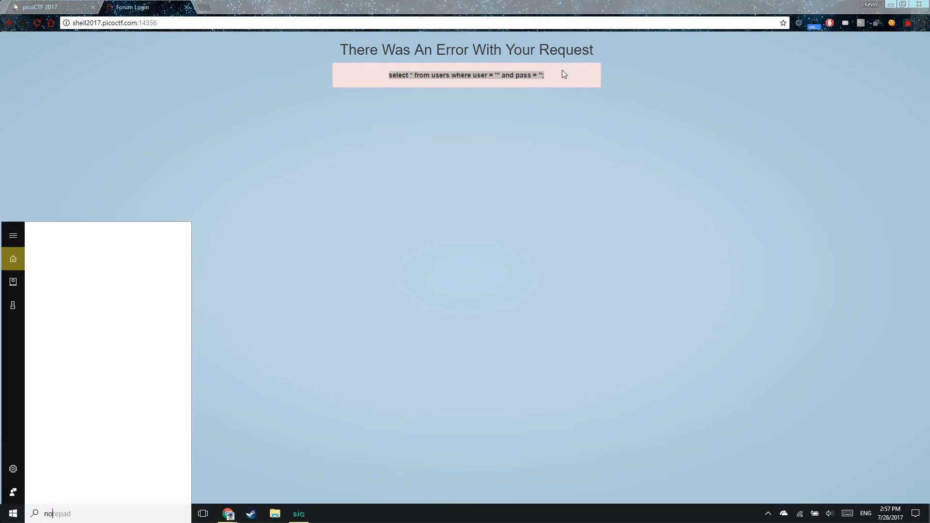
click(57, 513)
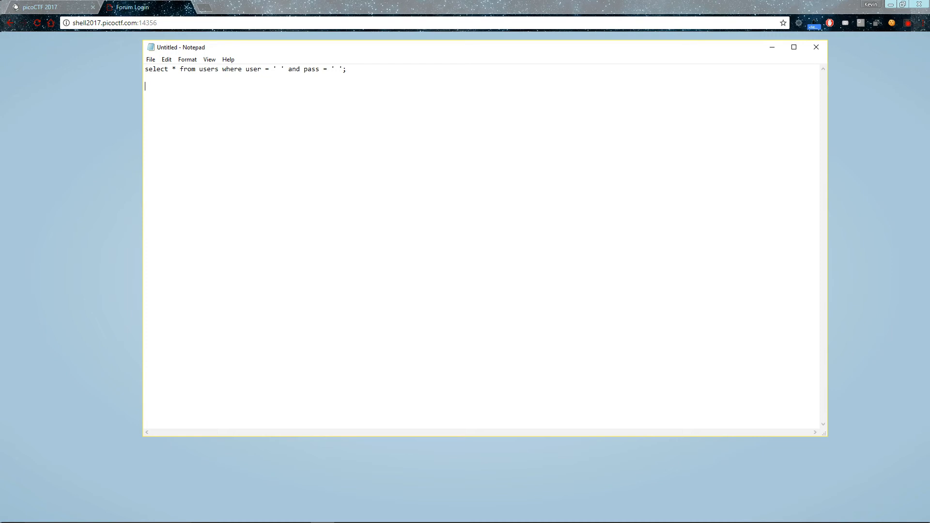
Draft 'User = foo' OR '1'='1' and start a Password line beneath the pasted query
text(User =)
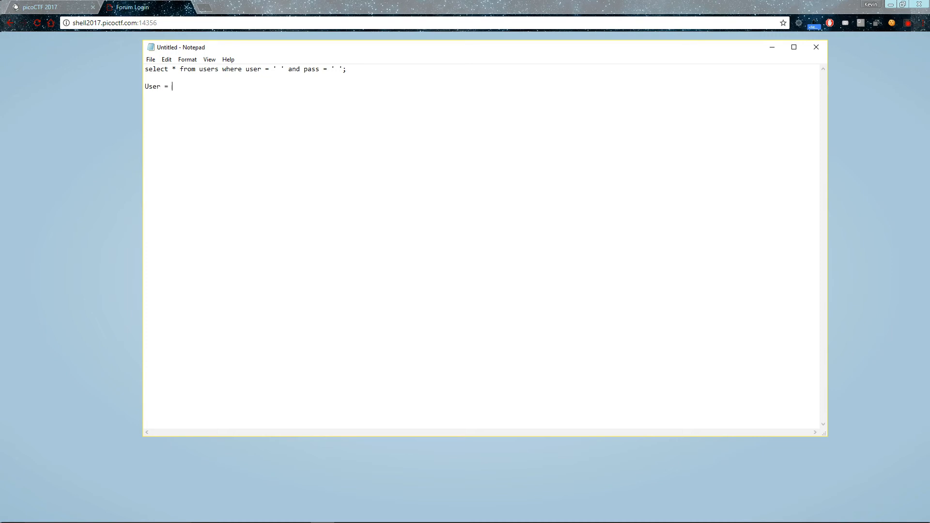
text(foo')
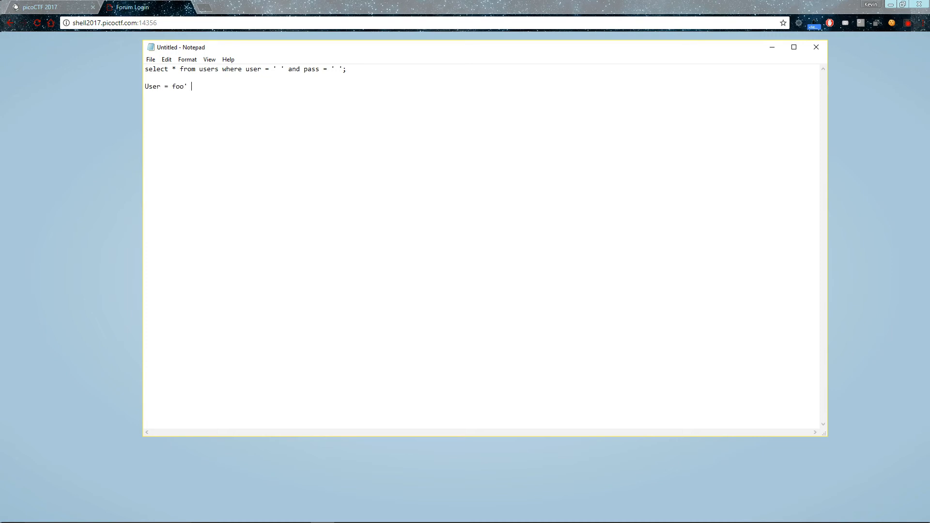
text(OR '1)
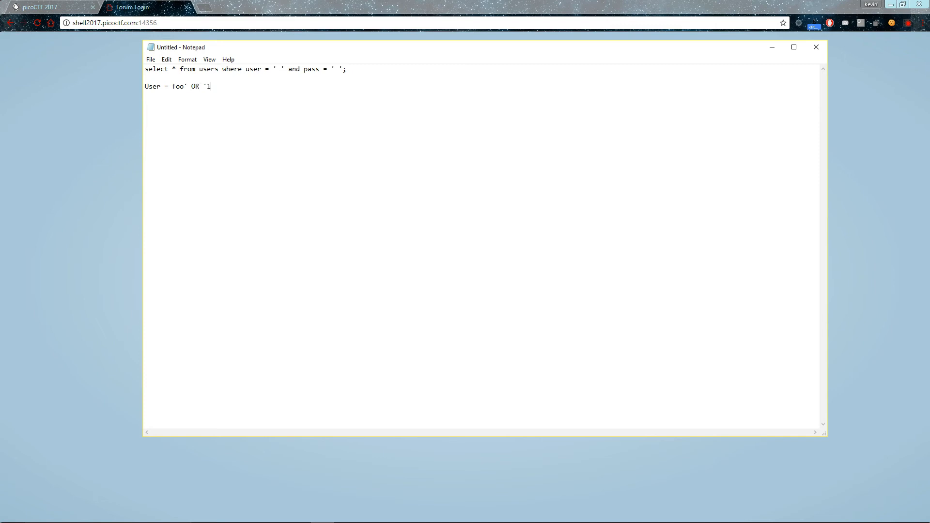
text(=)
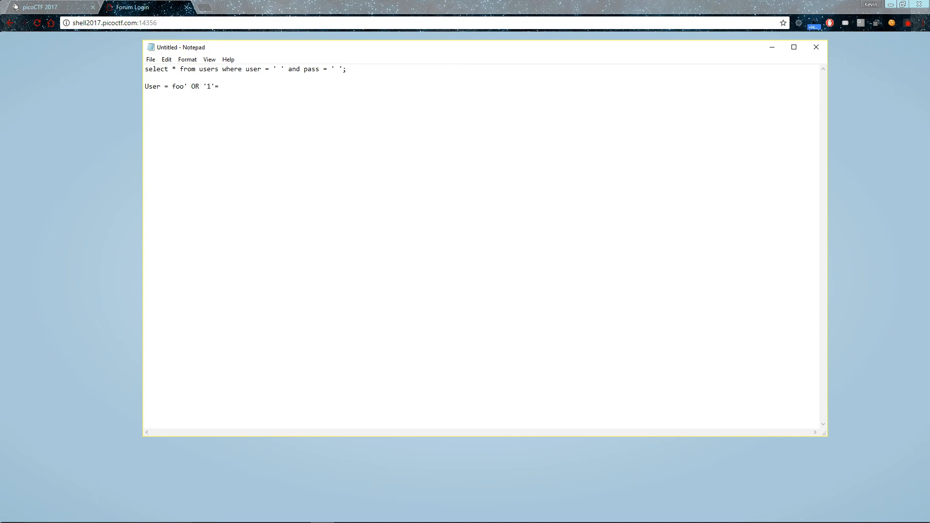
text('1)
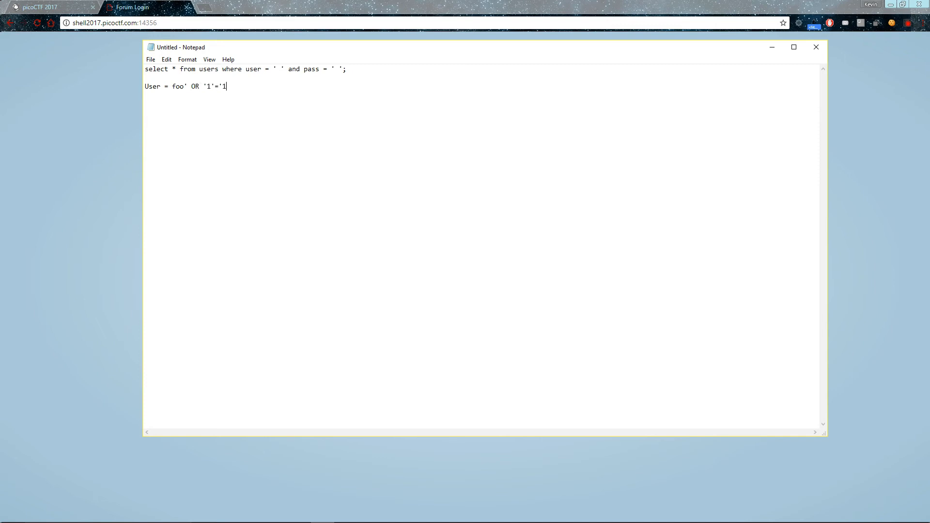
text(Password =)
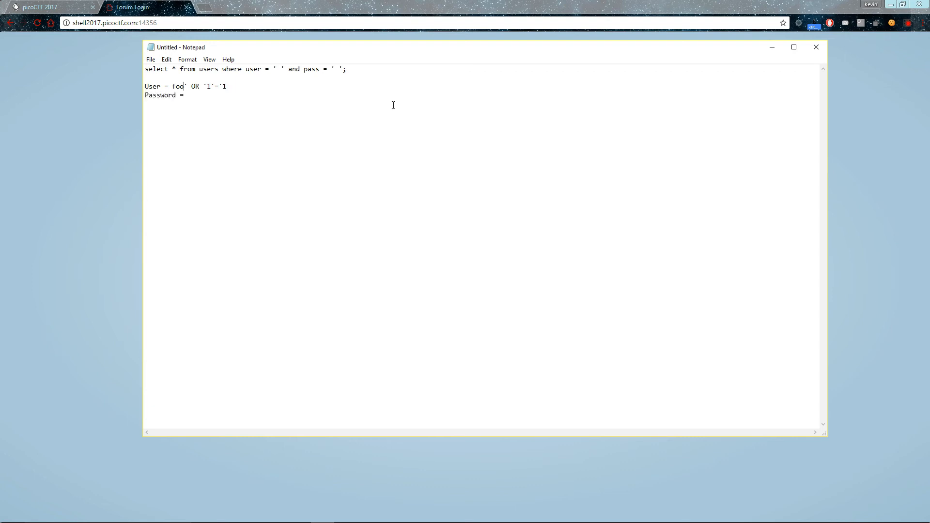
Copy foo' OR '1'='1 onto the Password line and mark the empty user value in the query
drag(173, 86, 235, 87)
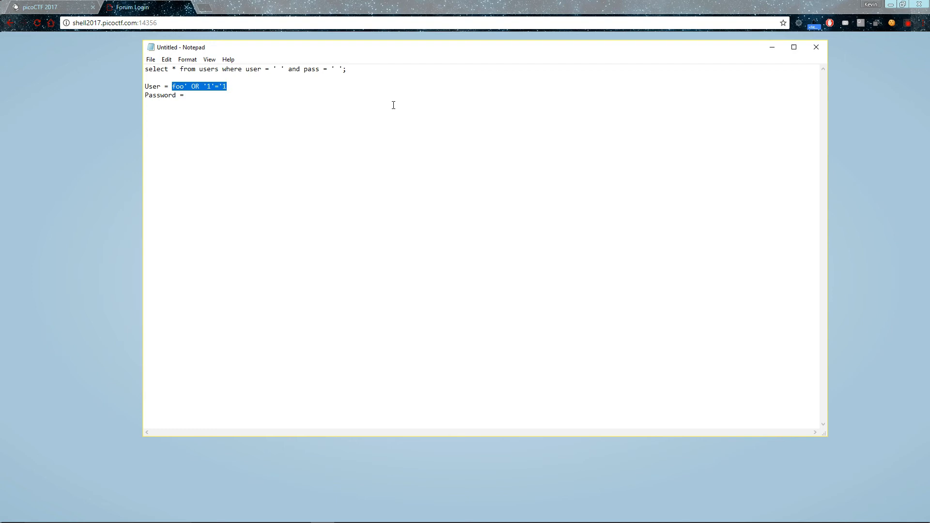
text(foo' OR '1'='1)
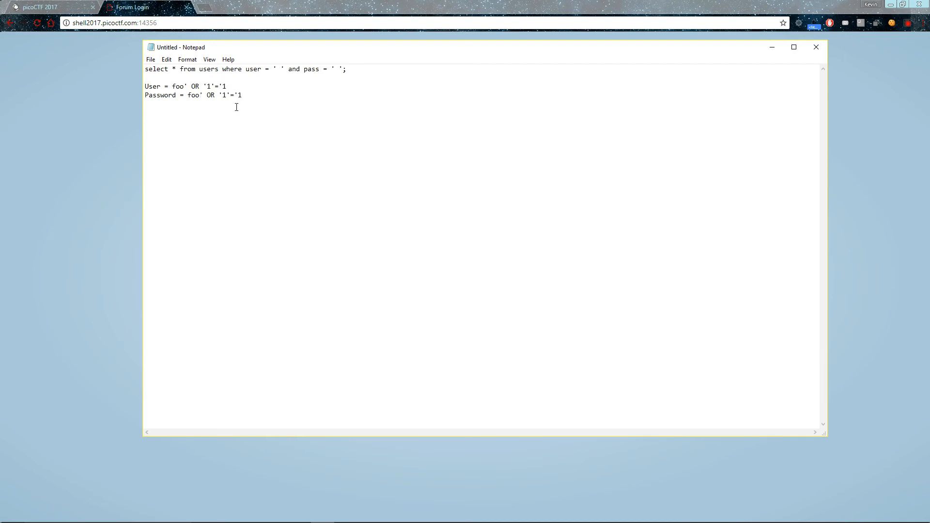
drag(173, 86, 226, 86)
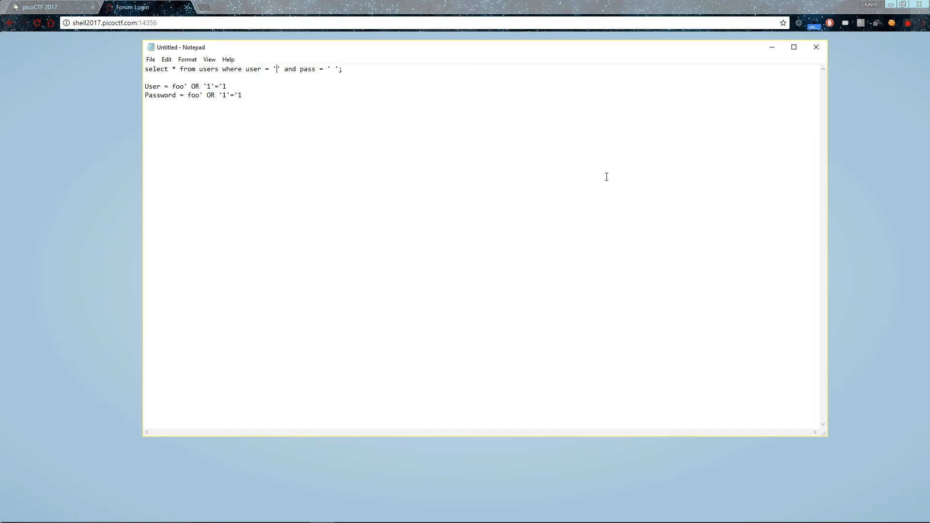
mouse_move(318, 213)
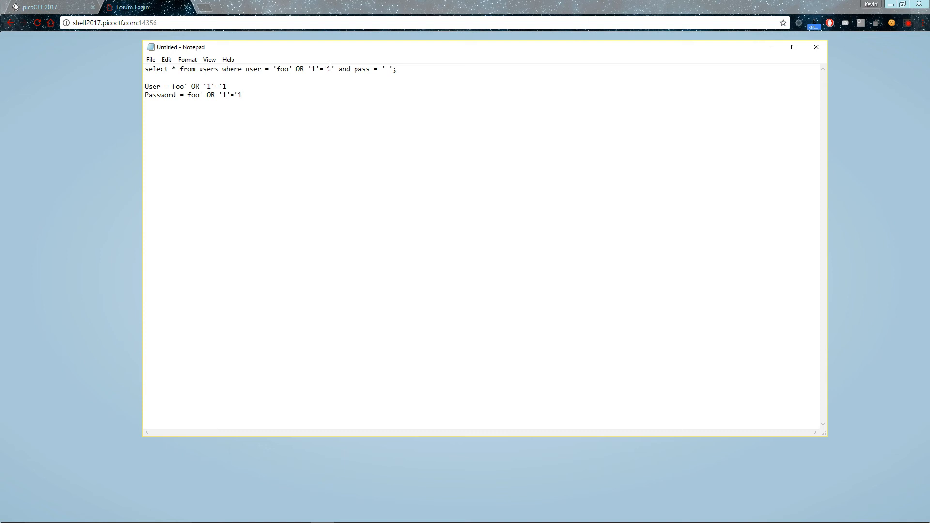
Substitute foo' OR '1'='1 into the query's user and pass values and review the OR '1'='1 part
text(foo' OR '1'='1')
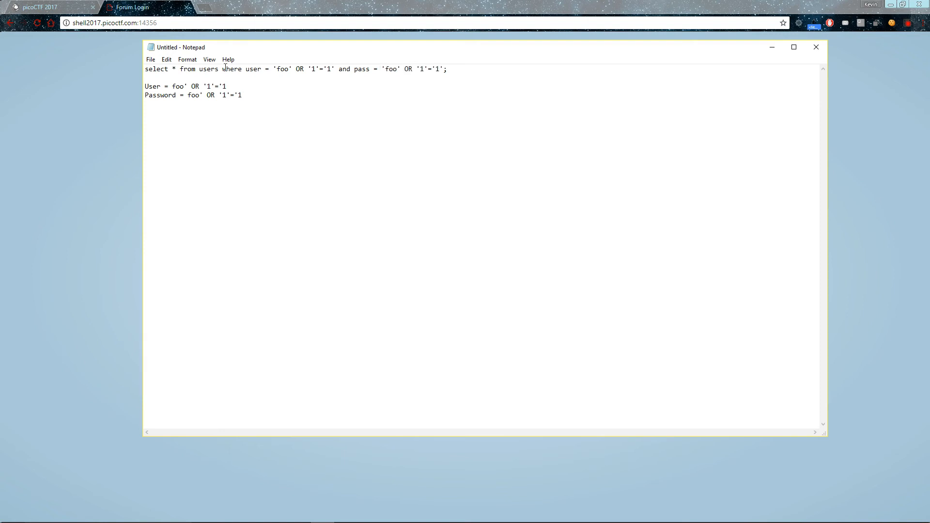
click(175, 69)
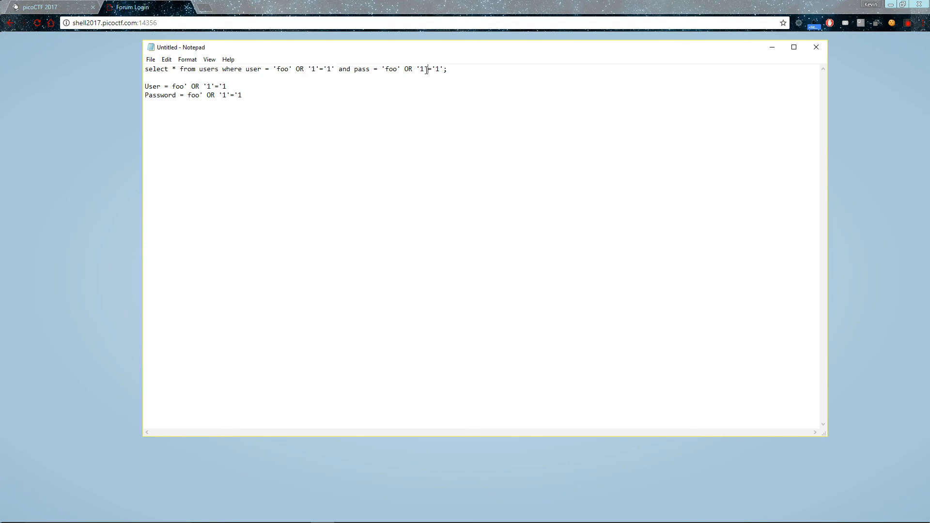
drag(295, 69, 335, 68)
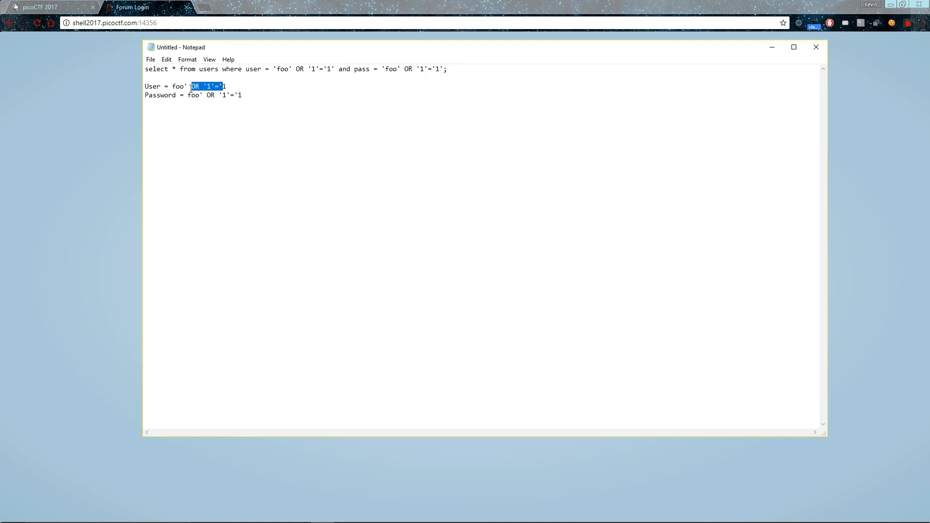
click(243, 83)
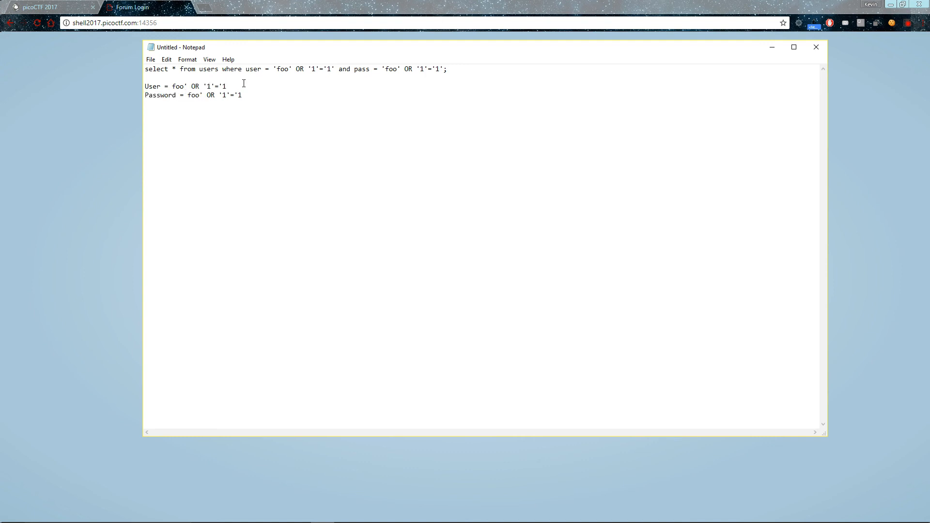
mouse_move(215, 67)
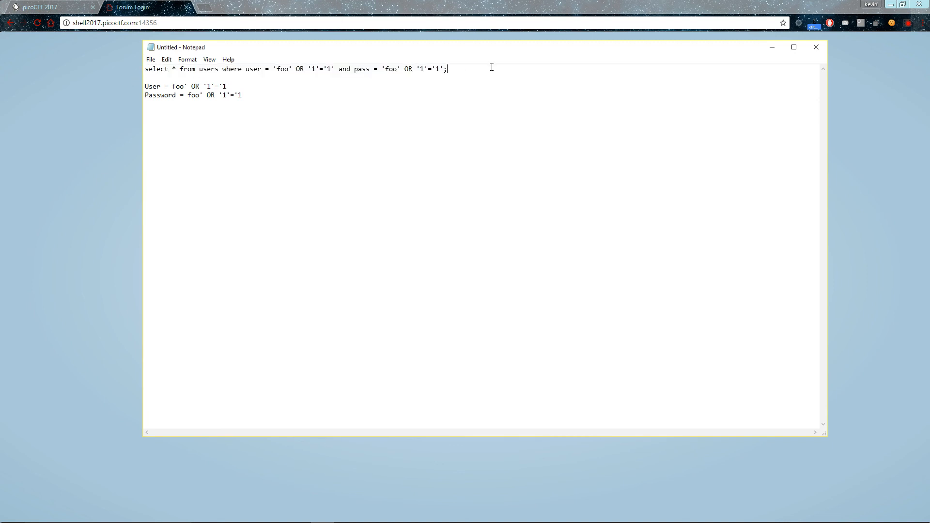
double_click(314, 68)
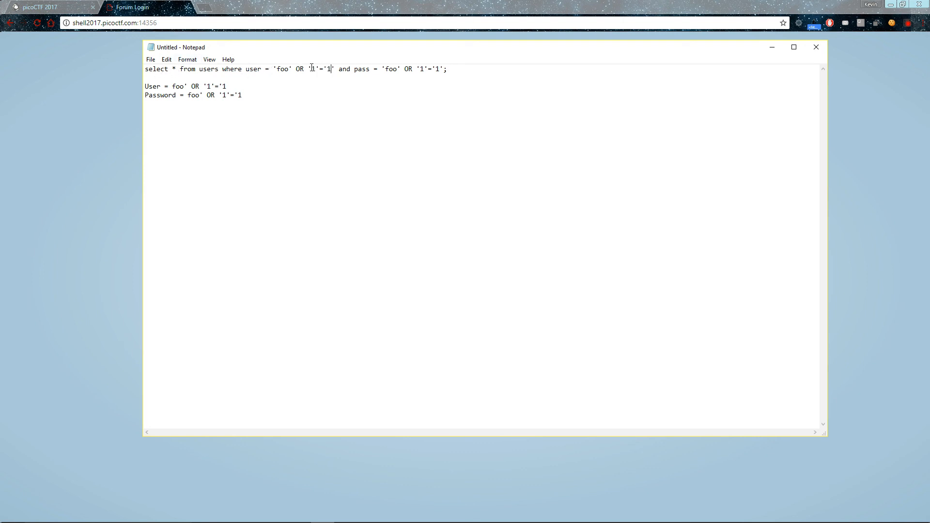
mouse_move(289, 67)
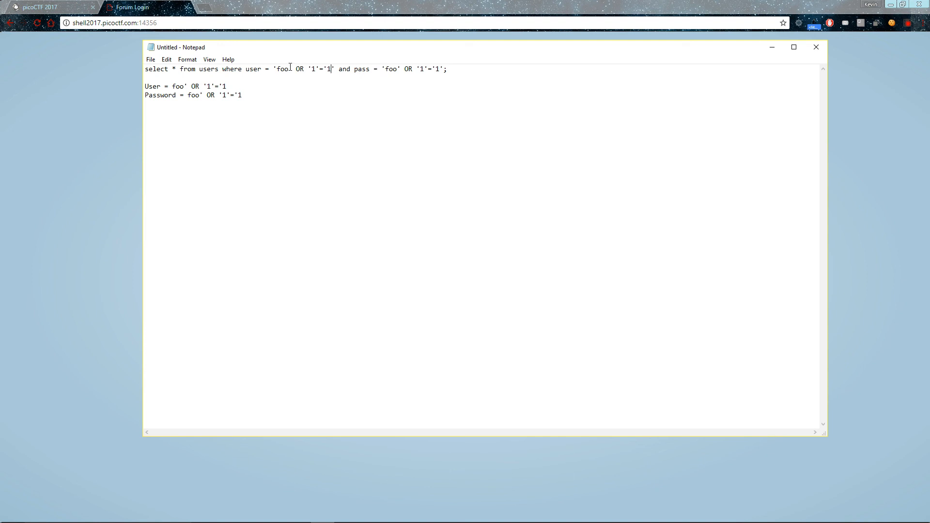
mouse_move(256, 60)
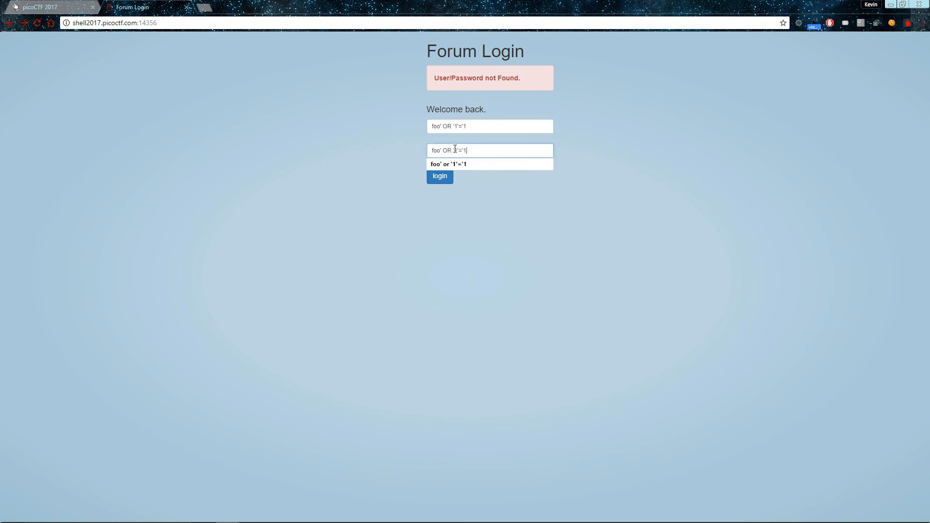
Log in with foo' OR '1'='1 in both fields, getting Welcome admin, and select the flag text
click(439, 176)
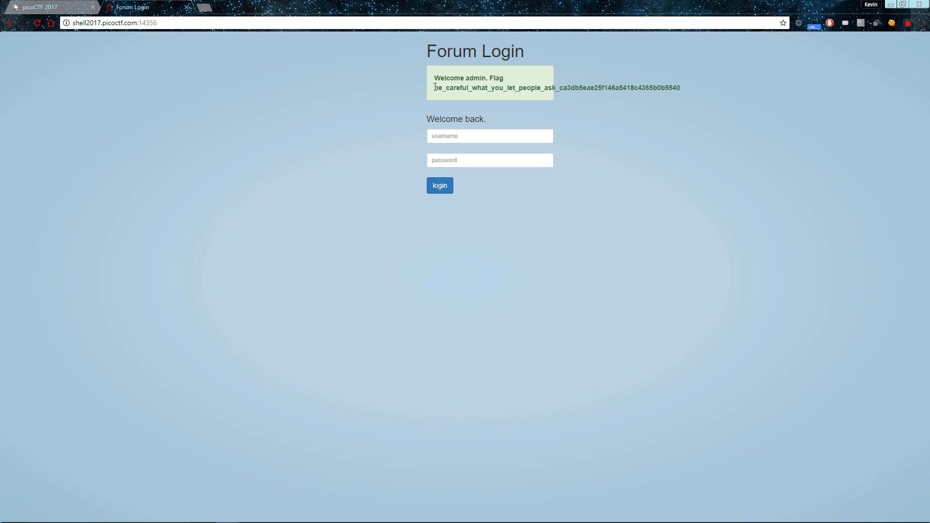
drag(433, 88, 681, 89)
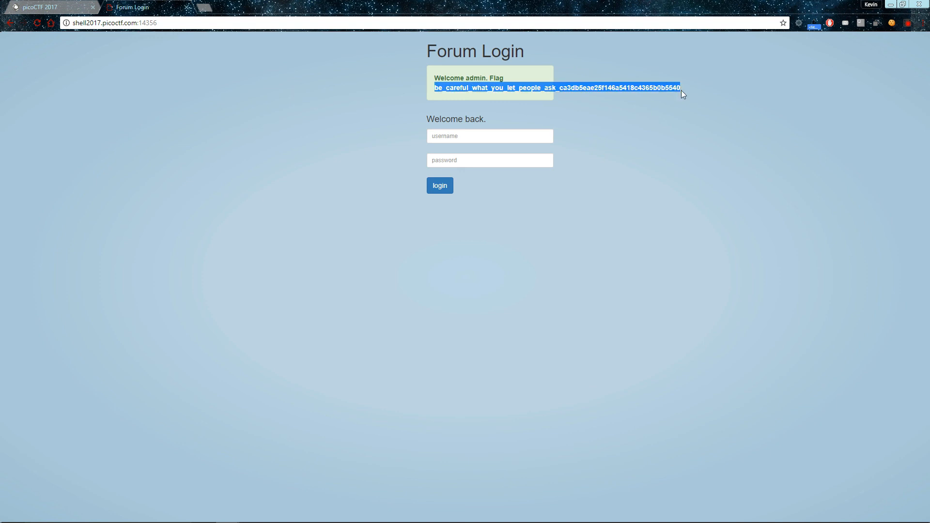